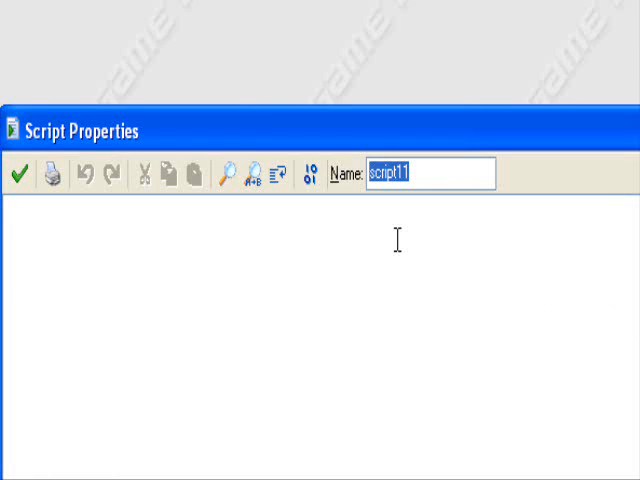
Name the new script 'Global Variables' and confirm it into the Scripts folder.
{"action": "type", "text": "Glo"}
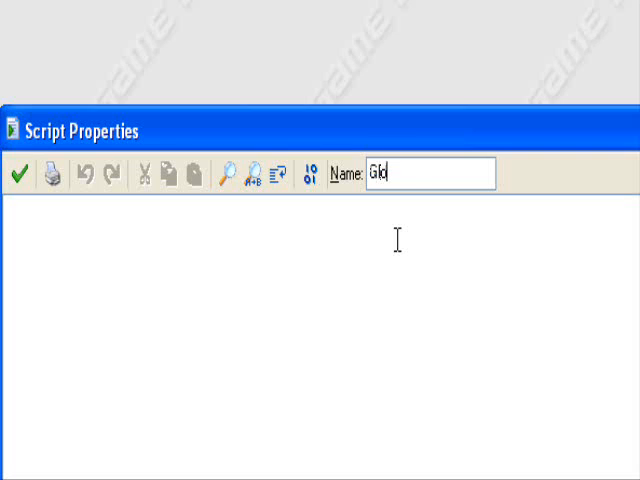
{"action": "type", "text": "bal Mariables"}
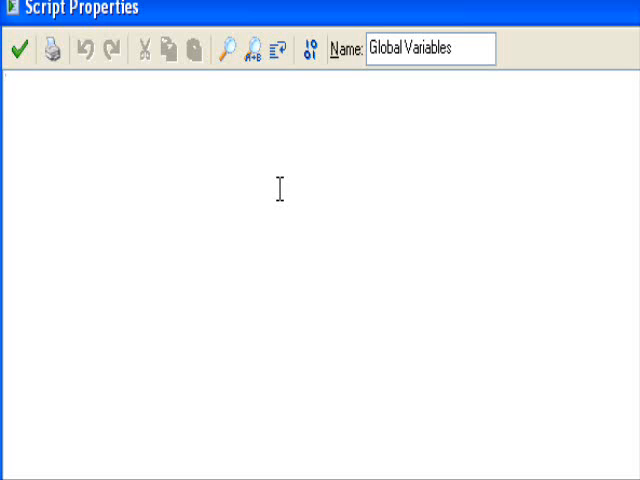
{"action": "left_click", "coordinate": [20, 48]}
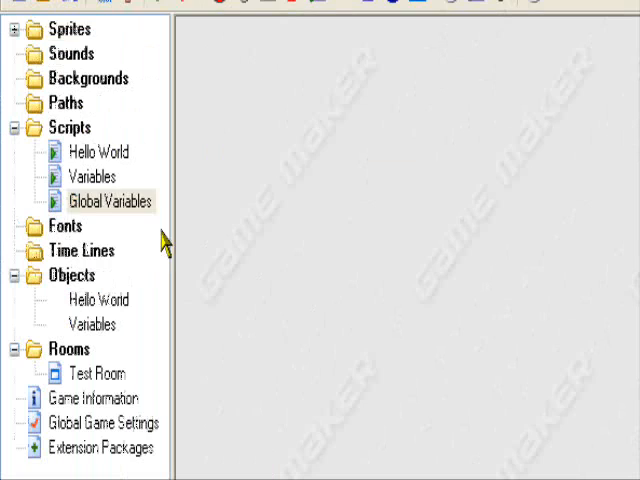
{"action": "double_click", "coordinate": [114, 200]}
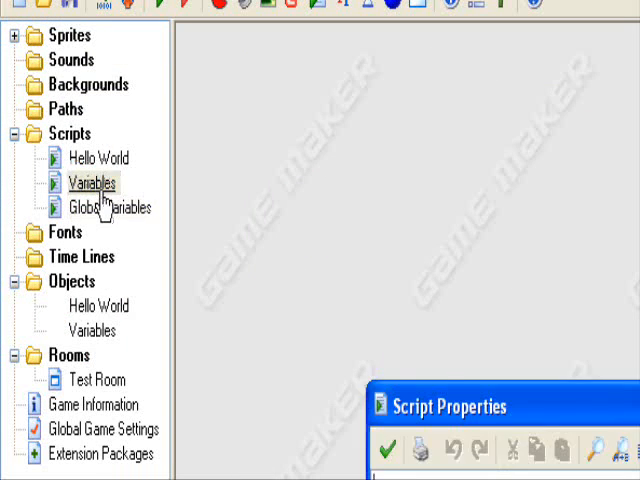
{"action": "double_click", "coordinate": [92, 184]}
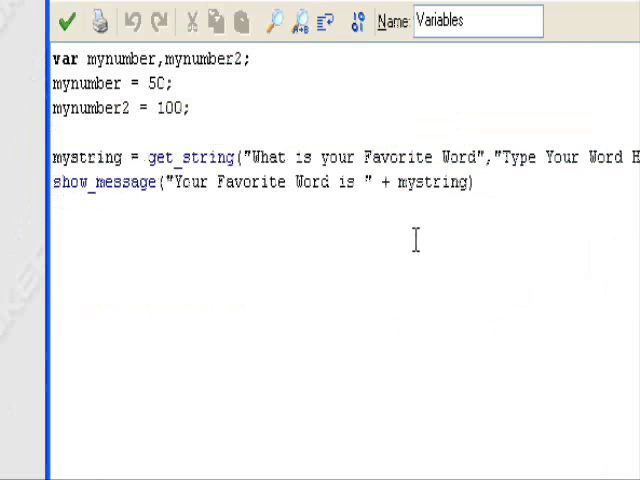
{"action": "scroll", "scroll_direction": "right", "scroll_amount": 3}
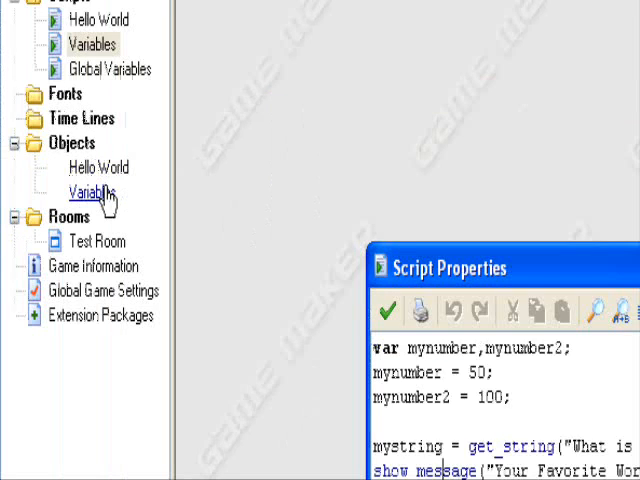
{"action": "double_click", "coordinate": [84, 192]}
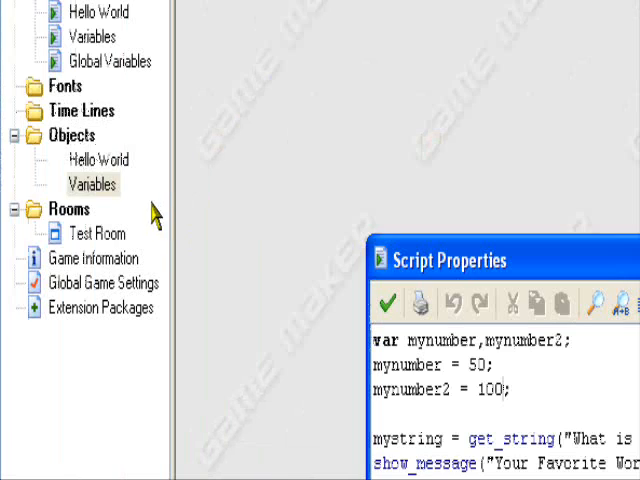
{"action": "scroll", "scroll_direction": "down", "scroll_amount": 3}
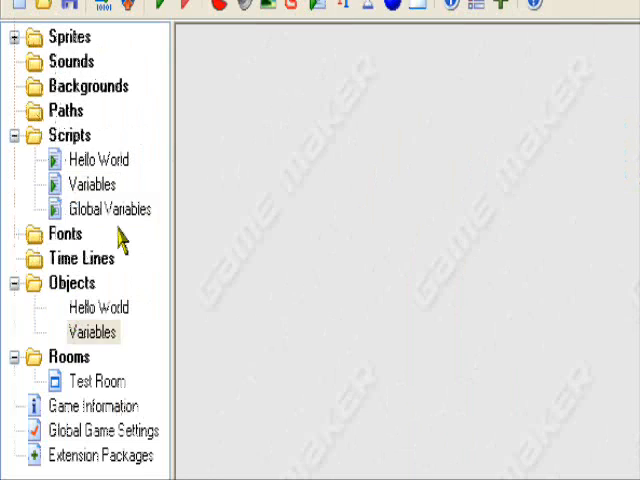
Open the empty Global Variables script in the script editor.
{"action": "double_click", "coordinate": [108, 208]}
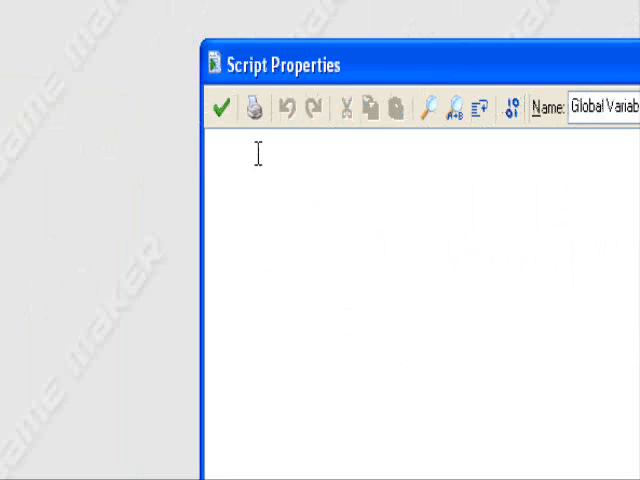
{"action": "mouse_move", "coordinate": [286, 232]}
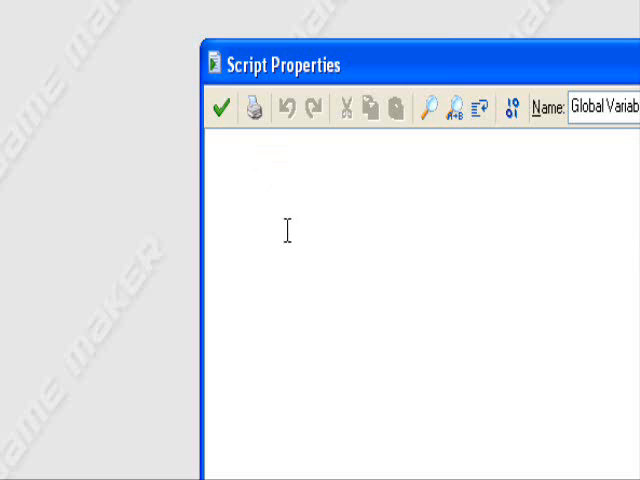
{"action": "mouse_move", "coordinate": [340, 236]}
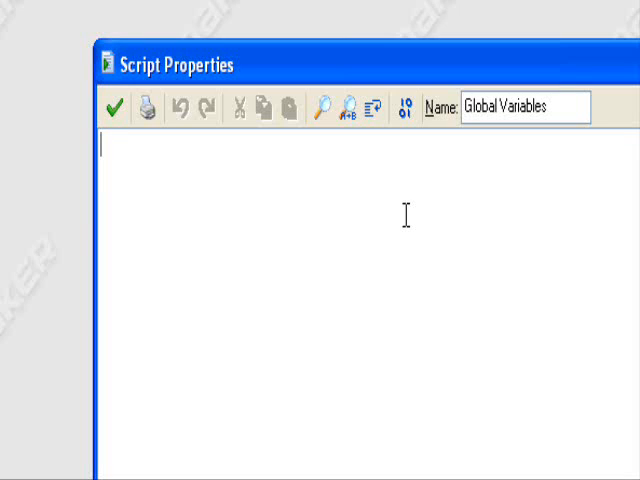
Write 'global.name' as the first line, checking the Variables script for reference.
{"action": "type", "text": "global"}
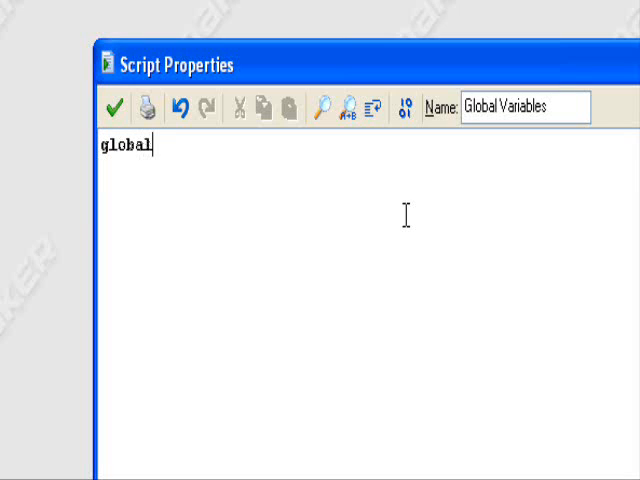
{"action": "type", "text": "."}
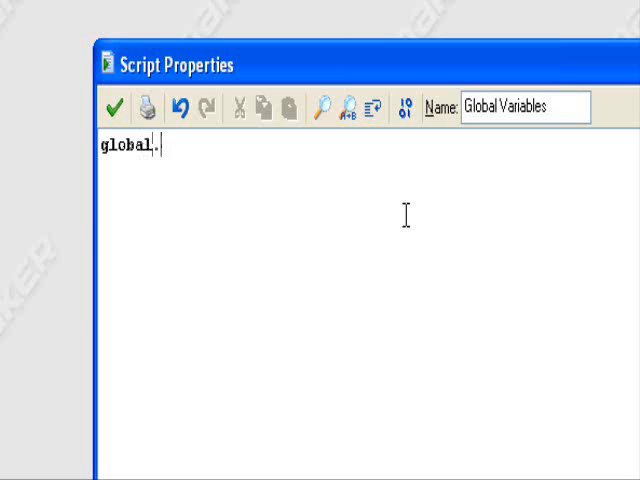
{"action": "type", "text": "name"}
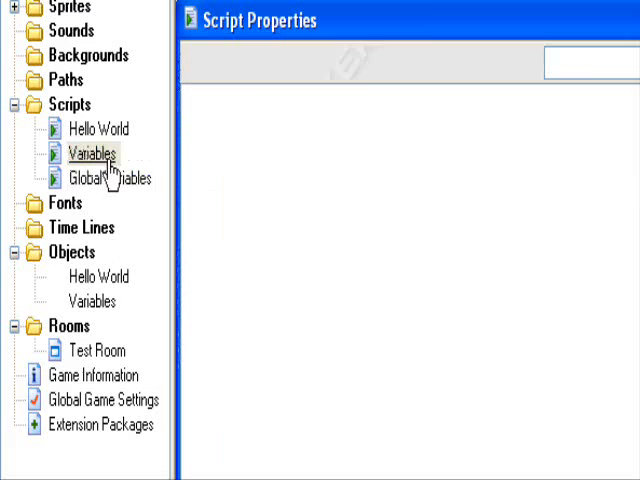
{"action": "double_click", "coordinate": [88, 152]}
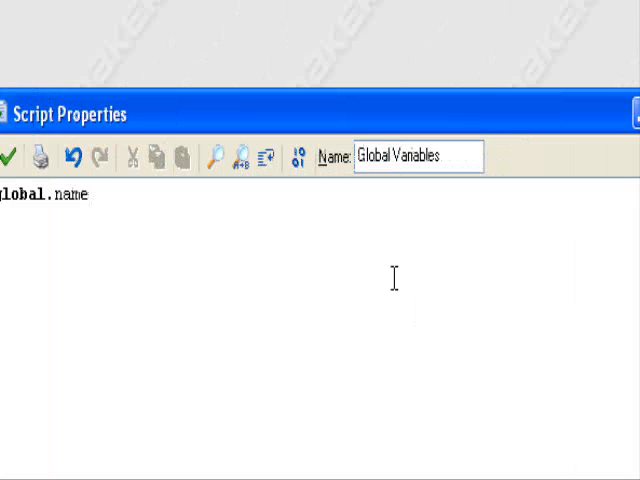
Complete the line as global.name = get_string("What is Your Name","Type Your Name Here").
{"action": "type", "text": "= get"}
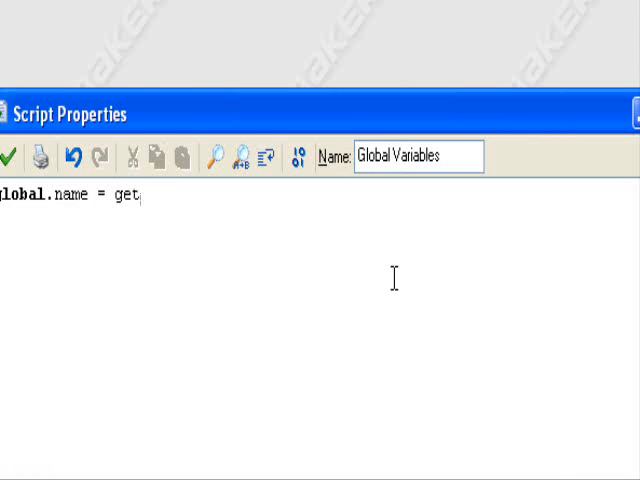
{"action": "type", "text": "_string"}
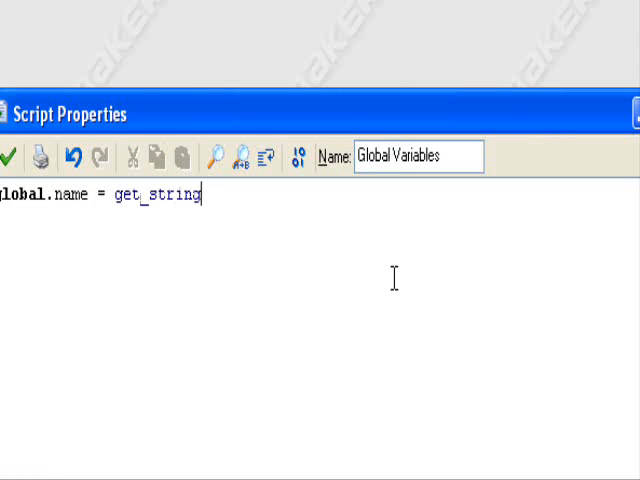
{"action": "type", "text": "(\"w"}
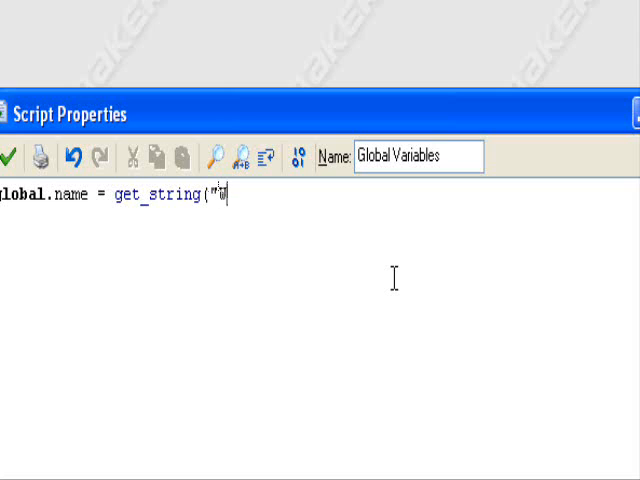
{"action": "type", "text": "What is Y"}
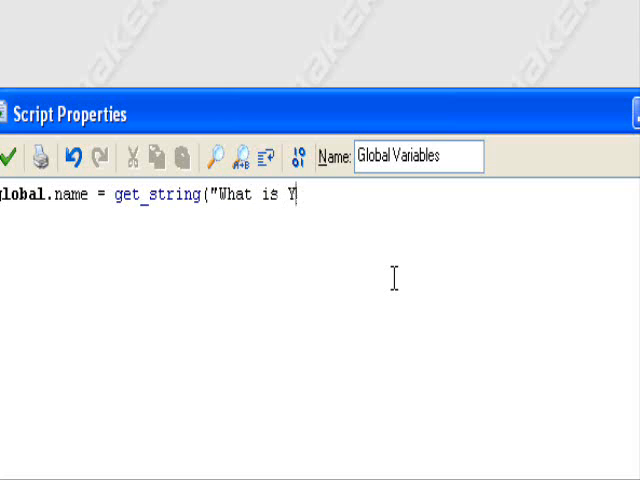
{"action": "type", "text": "our Name"}
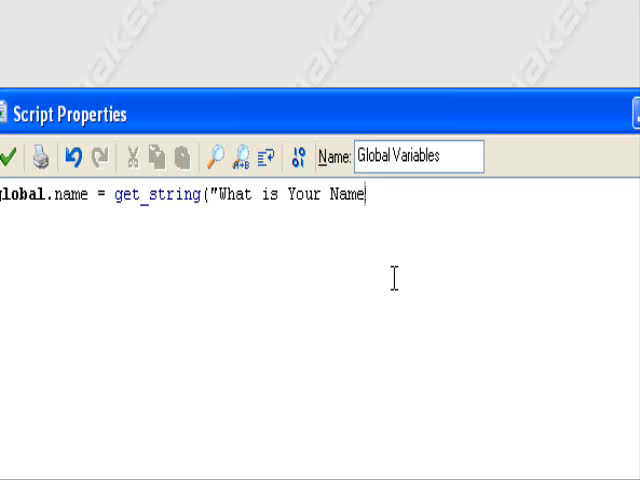
{"action": "type", "text": "\""}
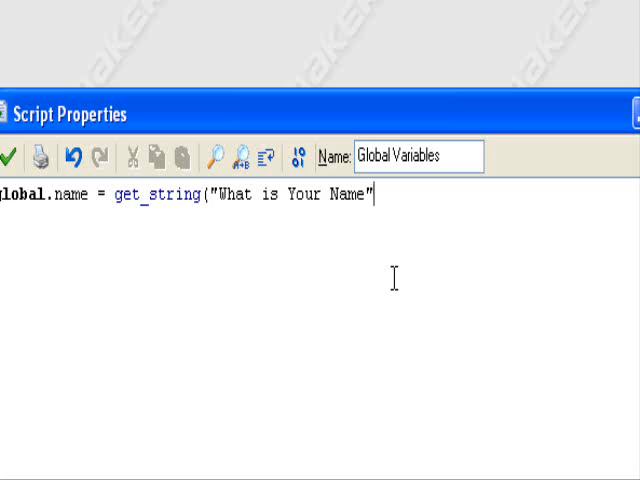
{"action": "type", "text": ",\""}
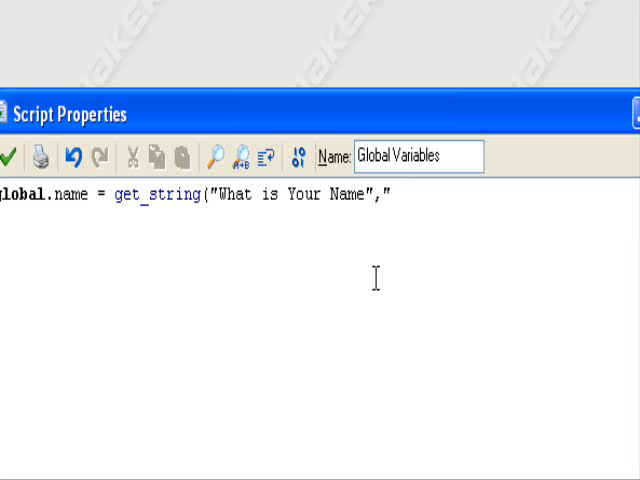
{"action": "mouse_move", "coordinate": [302, 292]}
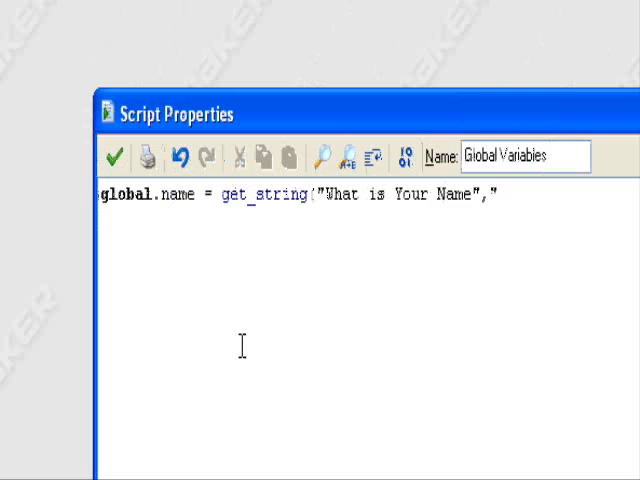
{"action": "type", "text": "Type"}
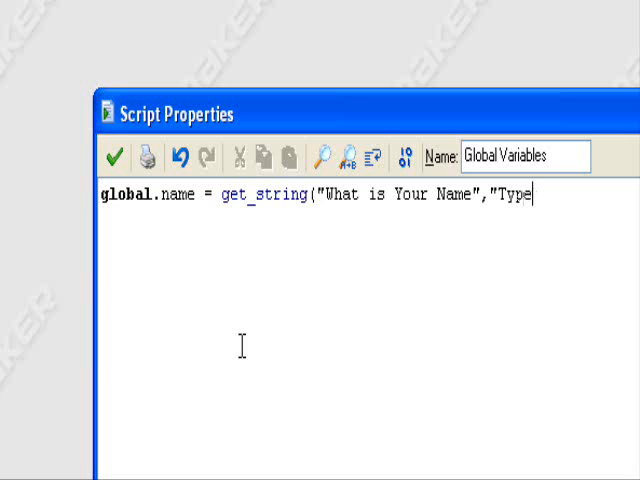
{"action": "type", "text": "Your Name Here"}
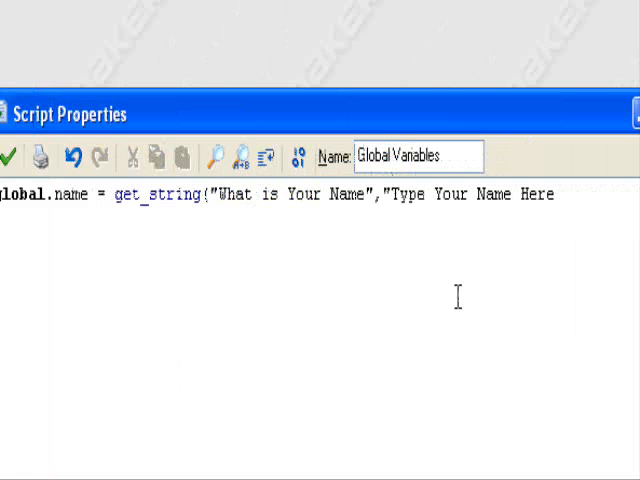
{"action": "type", "text": "\")"}
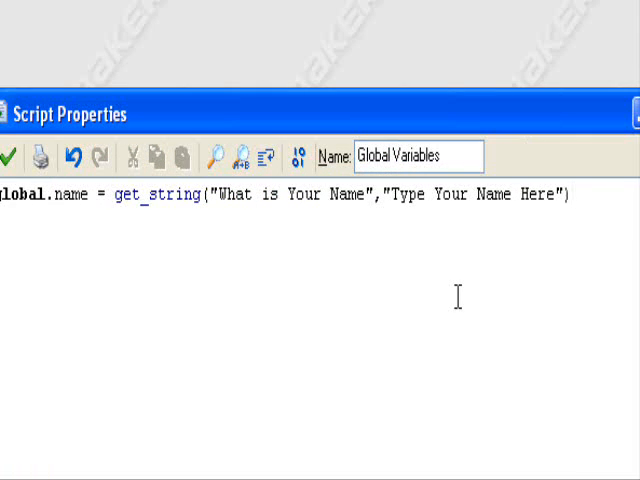
{"action": "mouse_move", "coordinate": [334, 294]}
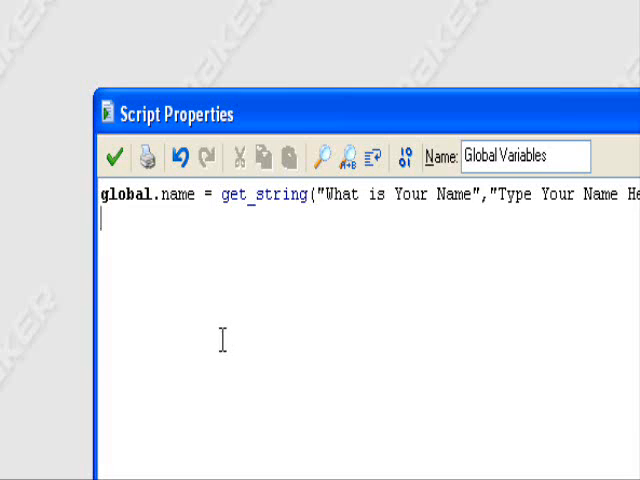
Add a second line show_message("Your Name Is " + global.name) to the script.
{"action": "type", "text": "show"}
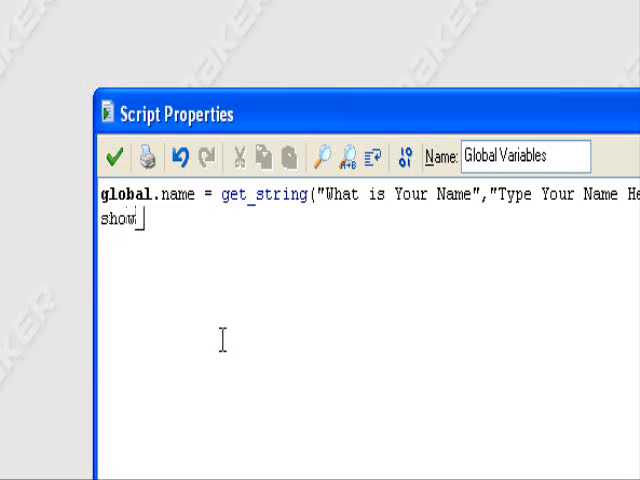
{"action": "type", "text": "_message("}
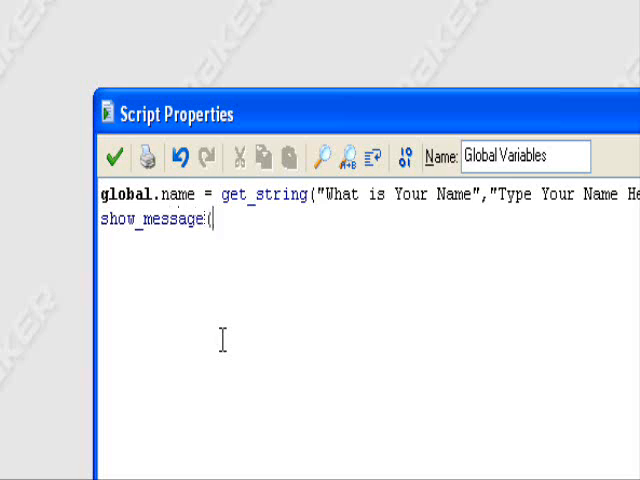
{"action": "type", "text": "\"Your N"}
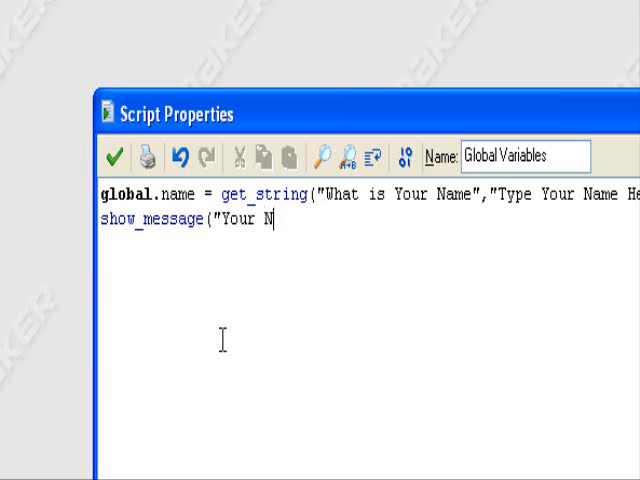
{"action": "type", "text": "ame:"}
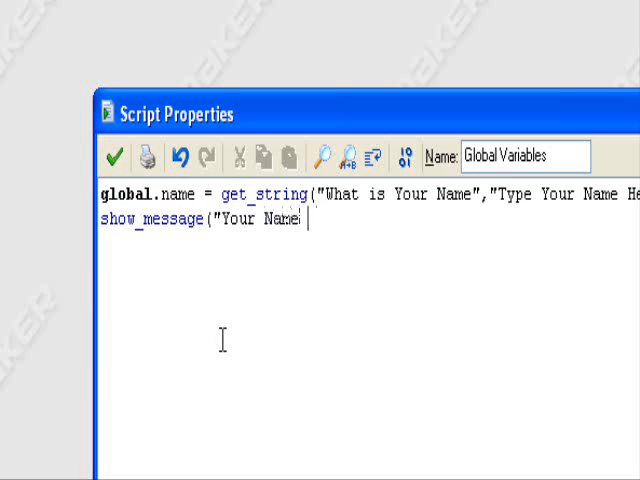
{"action": "type", "text": "I"}
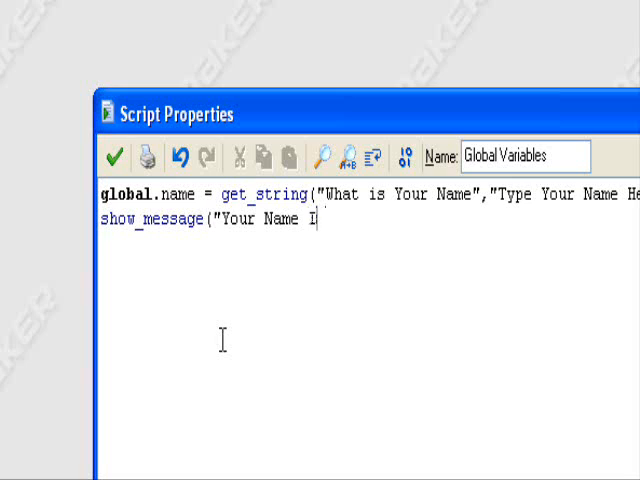
{"action": "type", "text": "s"}
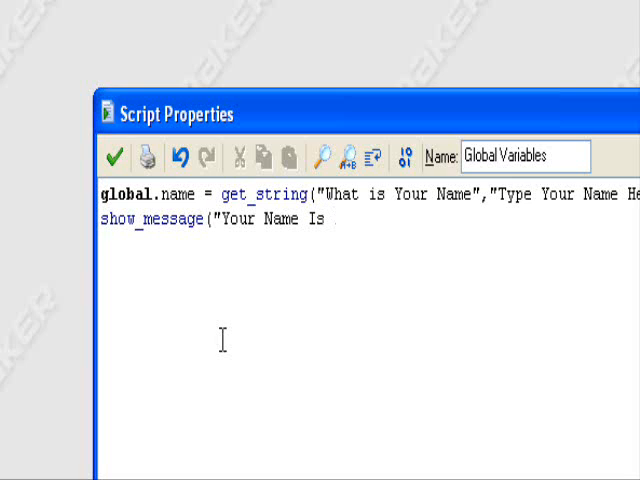
{"action": "type", "text": "\""}
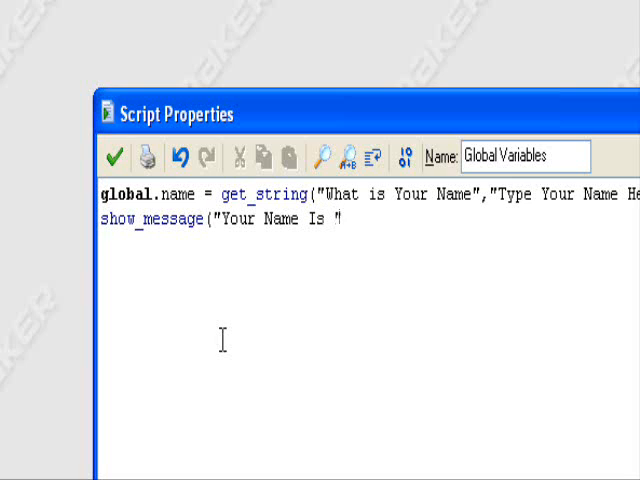
{"action": "type", "text": "+"}
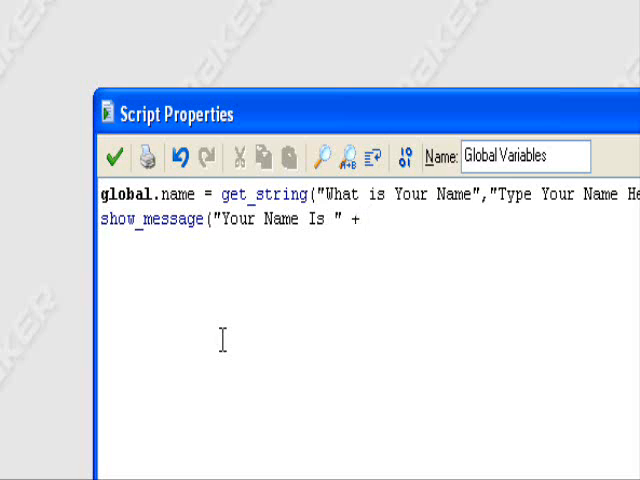
{"action": "type", "text": "global."}
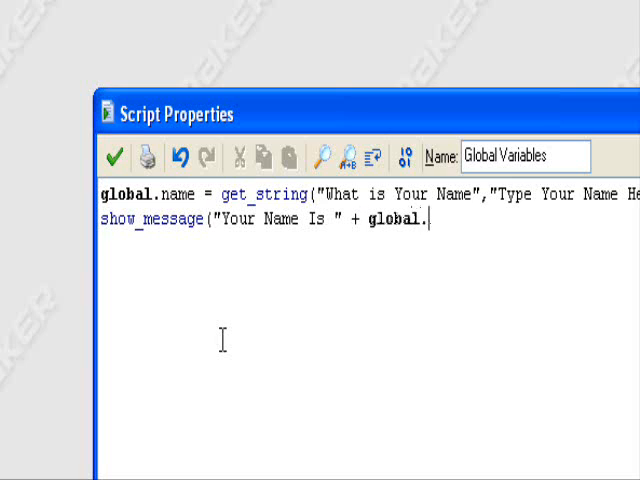
{"action": "type", "text": "name"}
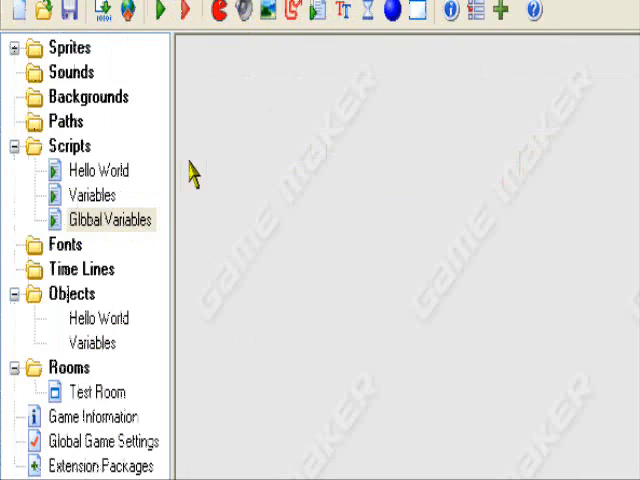
Create a new script in the Scripts group named 'Draw Variable'.
{"action": "right_click", "coordinate": [66, 146]}
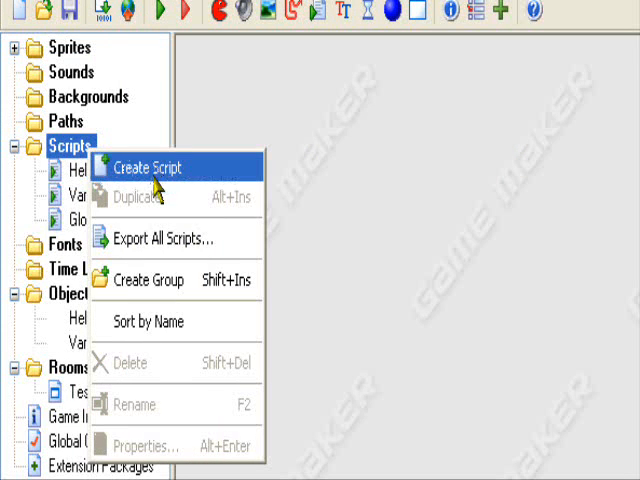
{"action": "left_click", "coordinate": [148, 168]}
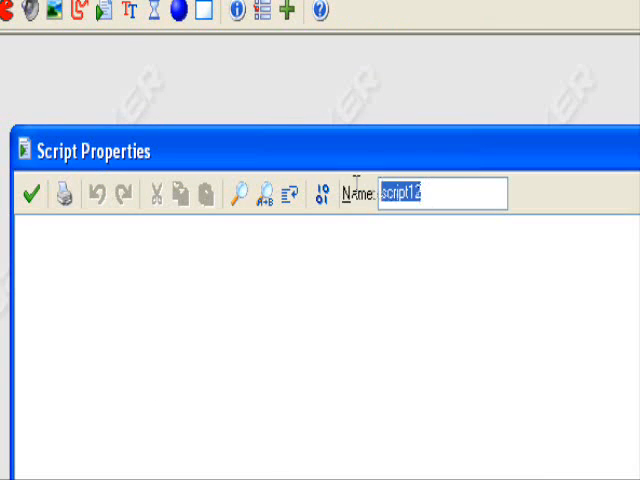
{"action": "type", "text": "Draw"}
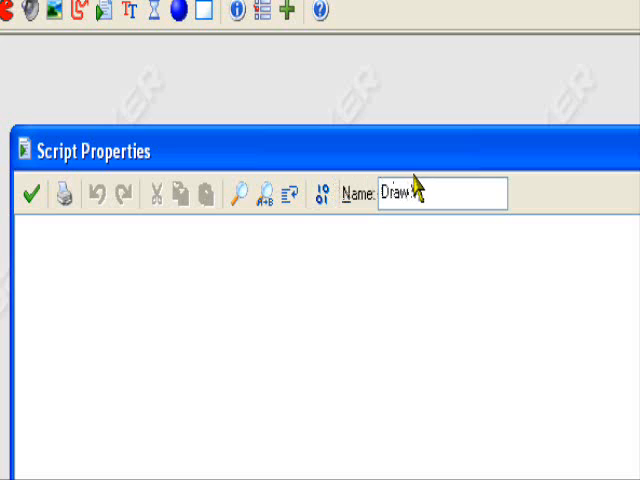
{"action": "type", "text": "Variable"}
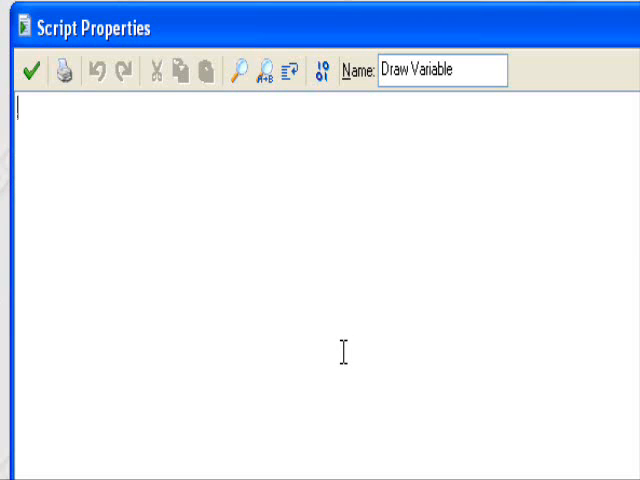
Write draw_text(20,30,global.name) as the Draw Variable script's code.
{"action": "type", "text": "draw"}
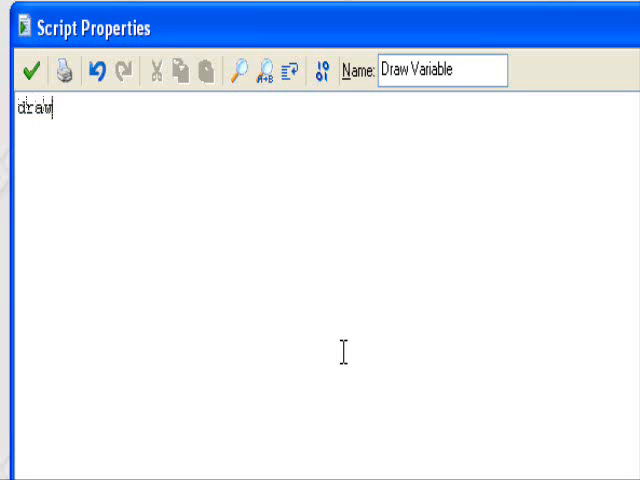
{"action": "type", "text": "_text"}
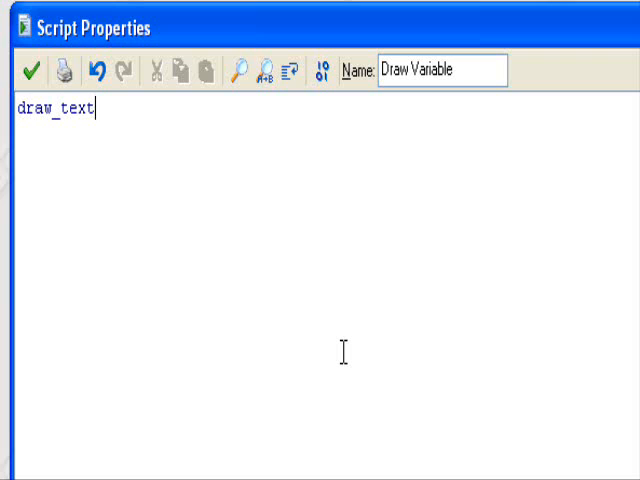
{"action": "type", "text": "("}
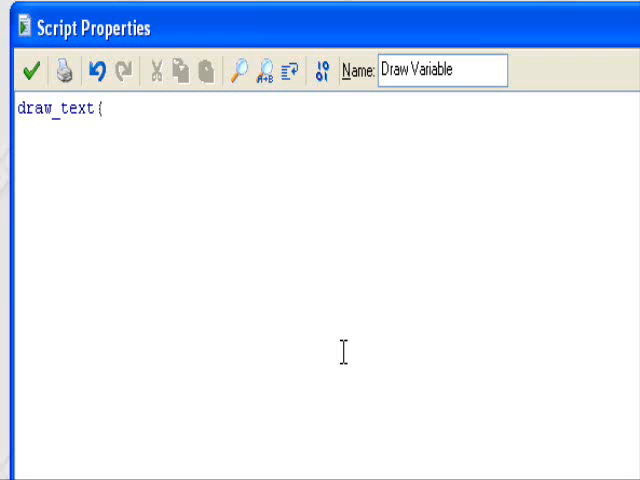
{"action": "type", "text": "20"}
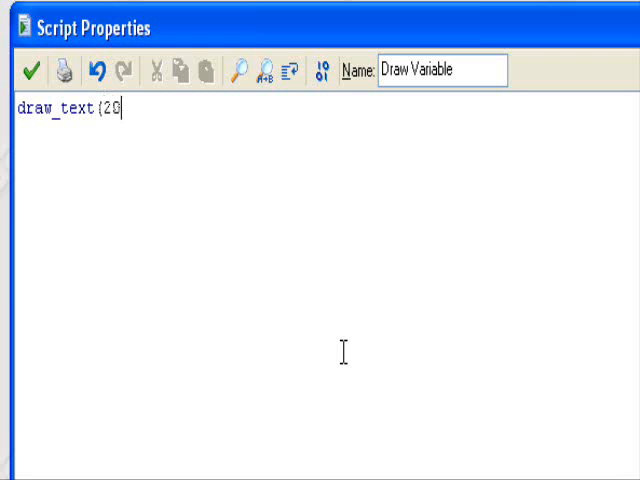
{"action": "type", "text": ",30"}
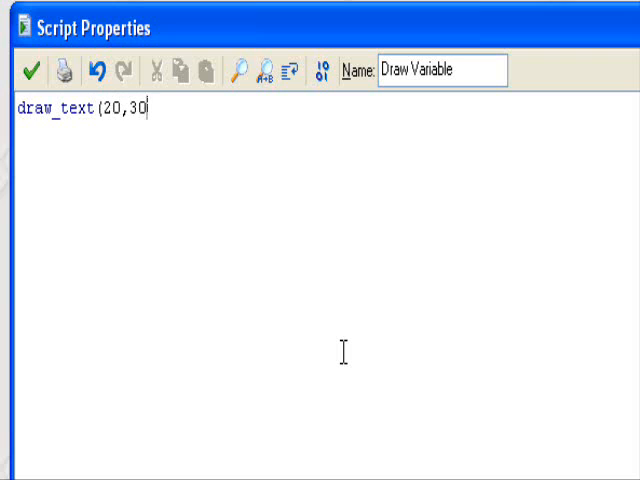
{"action": "type", "text": ","}
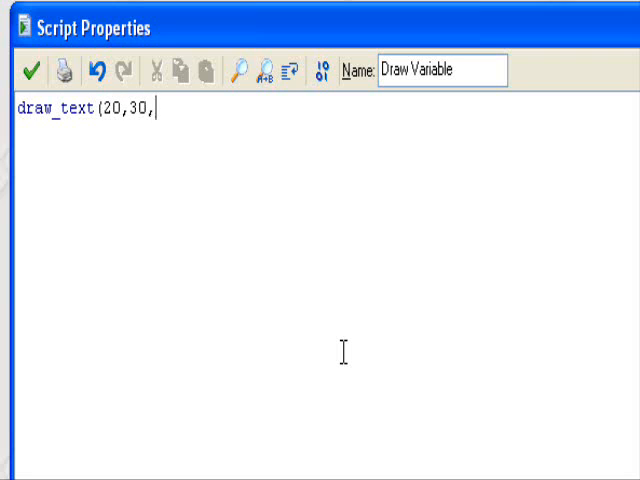
{"action": "type", "text": "global."}
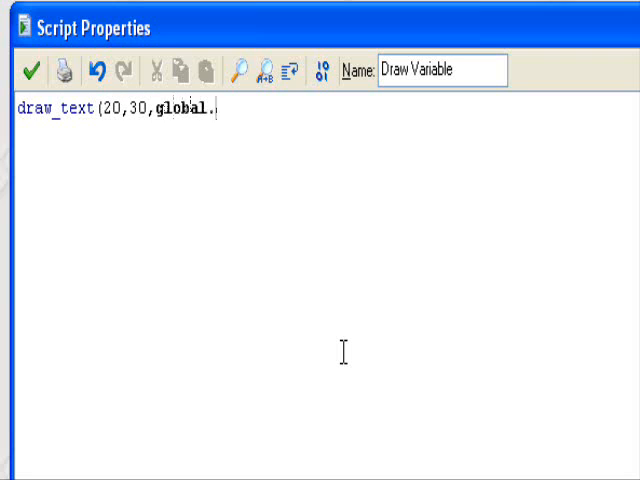
{"action": "type", "text": "name"}
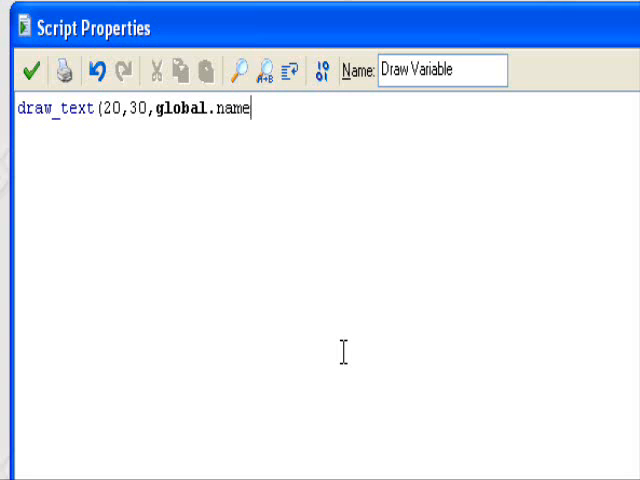
{"action": "type", "text": ")"}
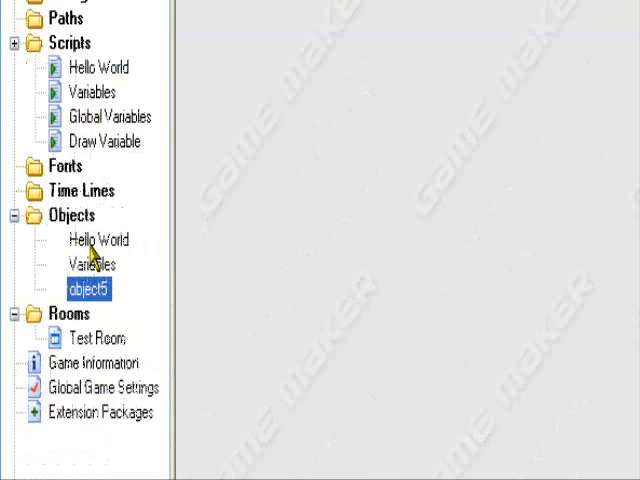
Rename object5, give it a Create event with an Execute Script action, and begin a second event.
{"action": "double_click", "coordinate": [88, 290]}
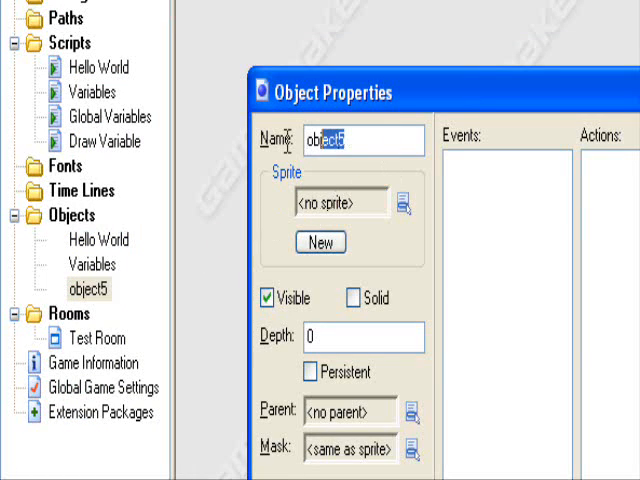
{"action": "type", "text": "Globa"}
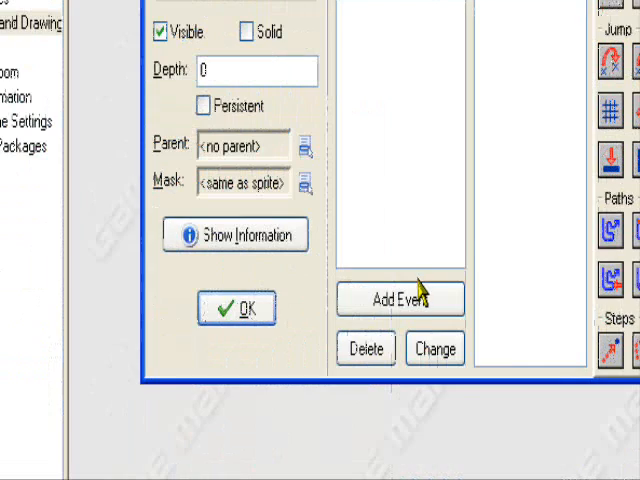
{"action": "left_click", "coordinate": [400, 298]}
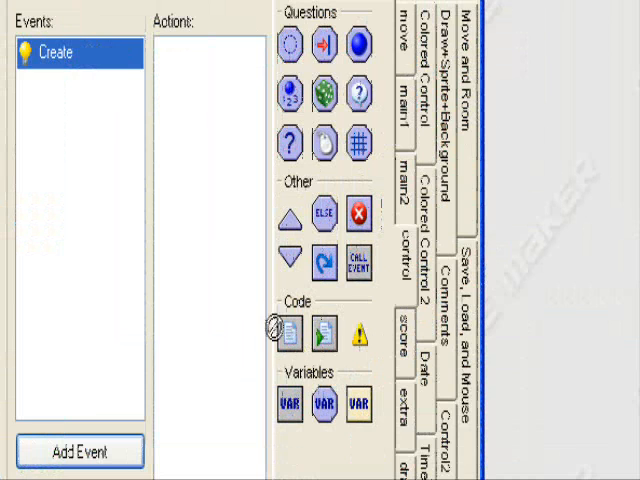
{"action": "left_click", "coordinate": [320, 332]}
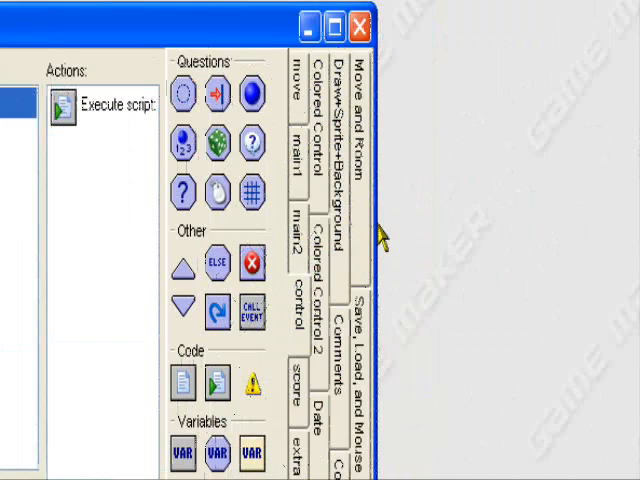
{"action": "left_click", "coordinate": [184, 232]}
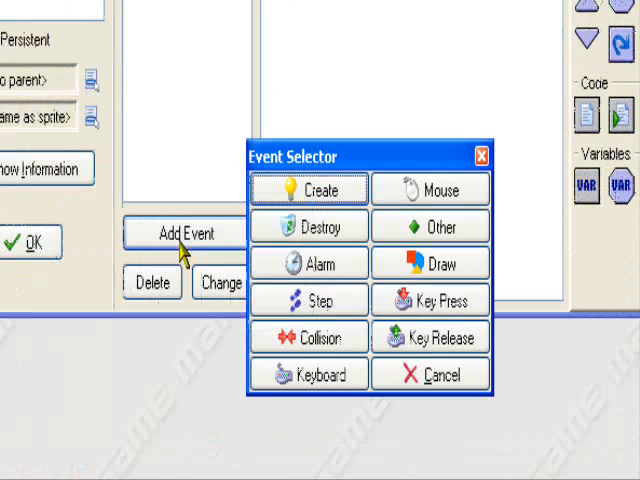
{"action": "left_click", "coordinate": [432, 372]}
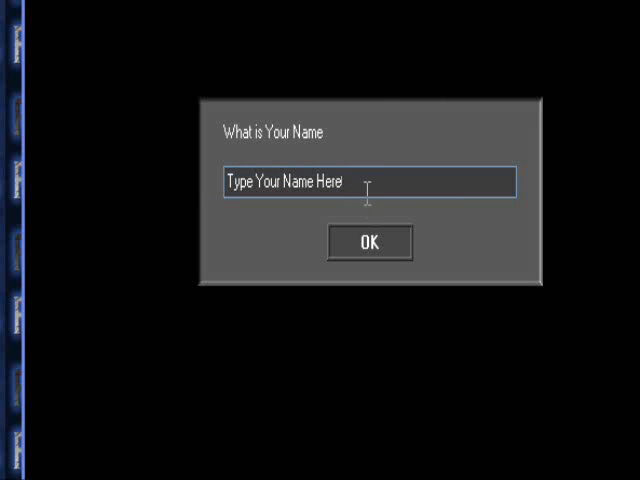
Answer the running game's prompt with 'Game Maker Language' and dismiss the confirming message.
{"action": "type", "text": "g"}
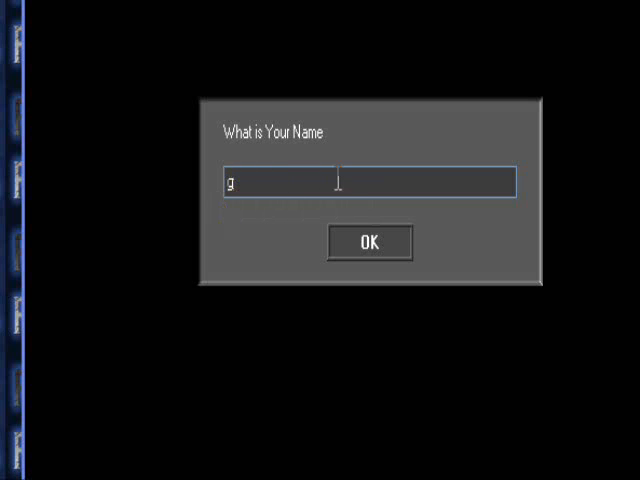
{"action": "type", "text": "Game"}
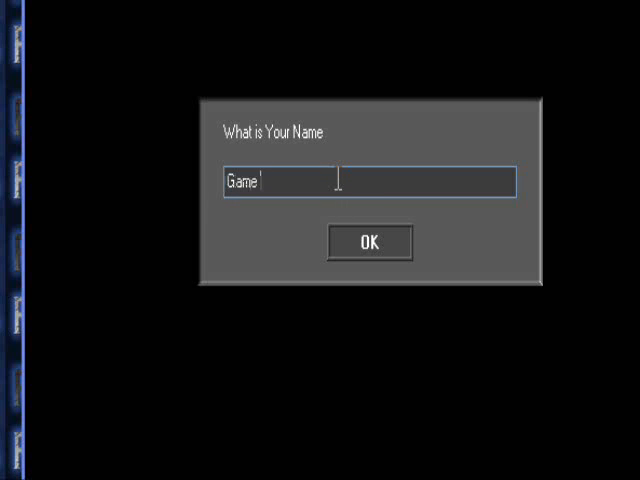
{"action": "type", "text": "Maje"}
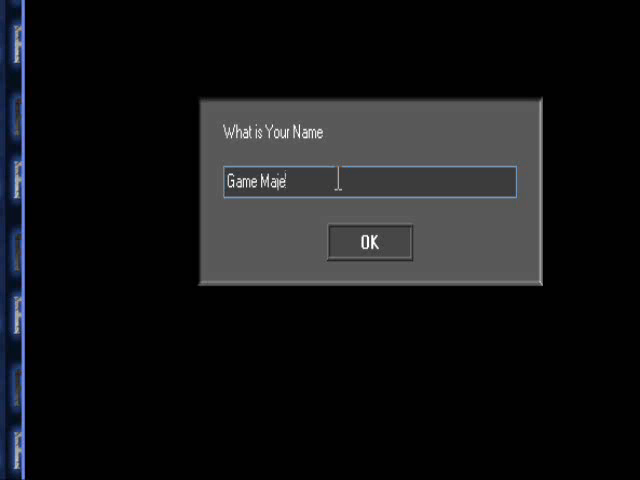
{"action": "type", "text": "ker Language"}
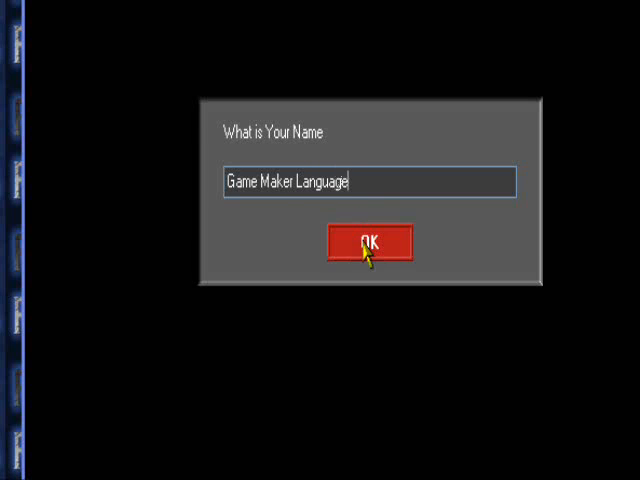
{"action": "left_click", "coordinate": [366, 244]}
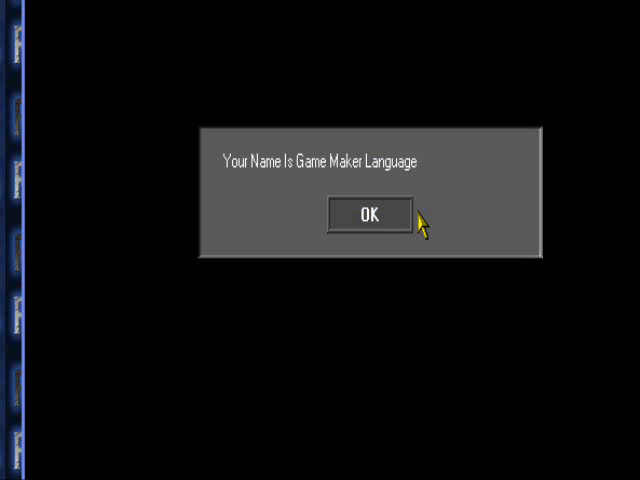
{"action": "left_click", "coordinate": [368, 216]}
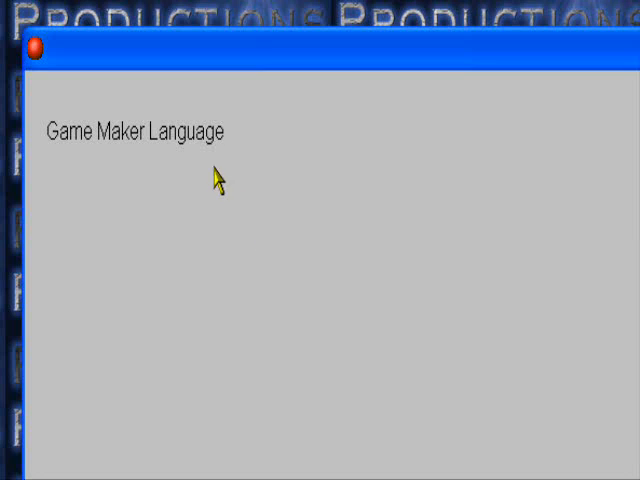
{"action": "mouse_move", "coordinate": [218, 164]}
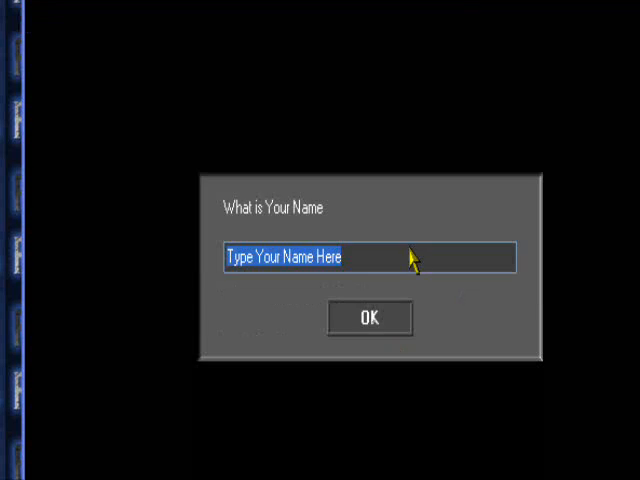
Answer the prompt with a random string and dismiss the message confirming it.
{"action": "type", "text": "Re"}
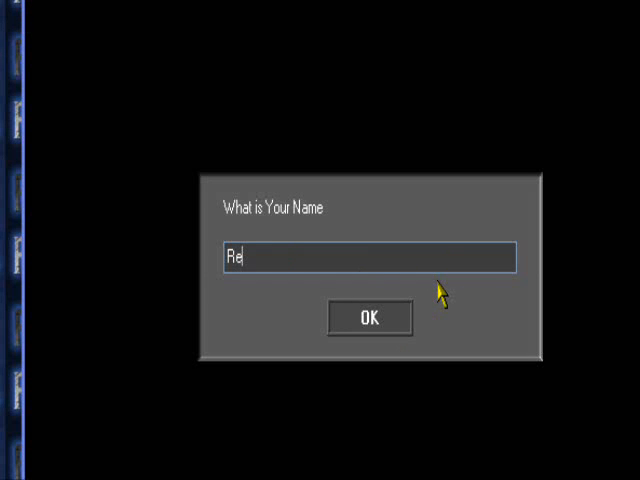
{"action": "type", "text": "tr"}
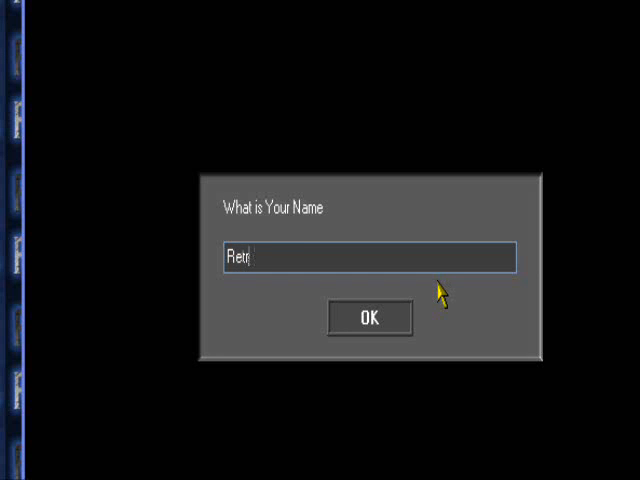
{"action": "type", "text": "dhfahtajkflt;la"}
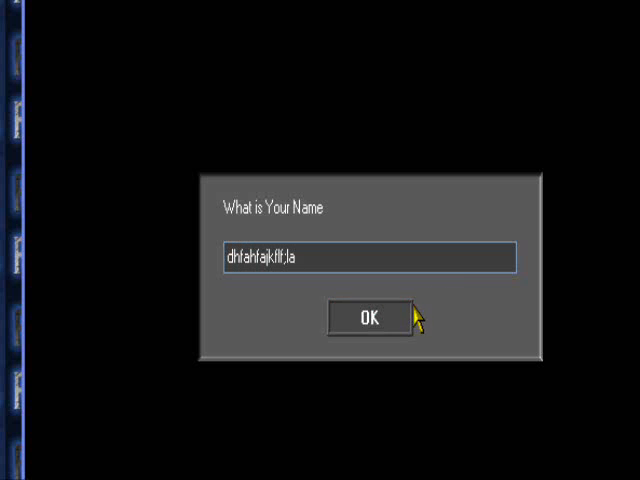
{"action": "left_click", "coordinate": [370, 316]}
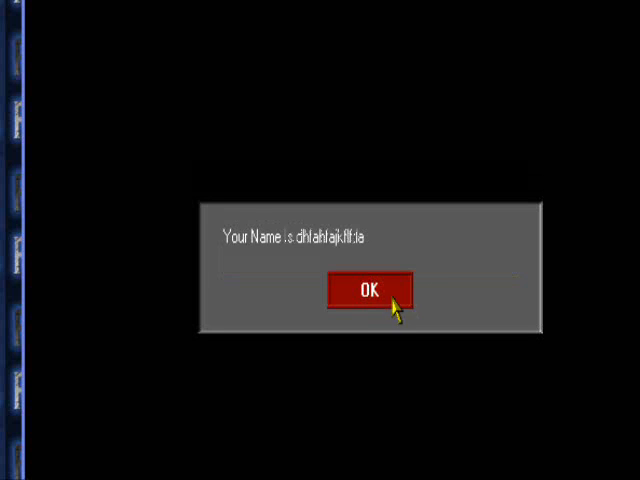
{"action": "left_click", "coordinate": [368, 288]}
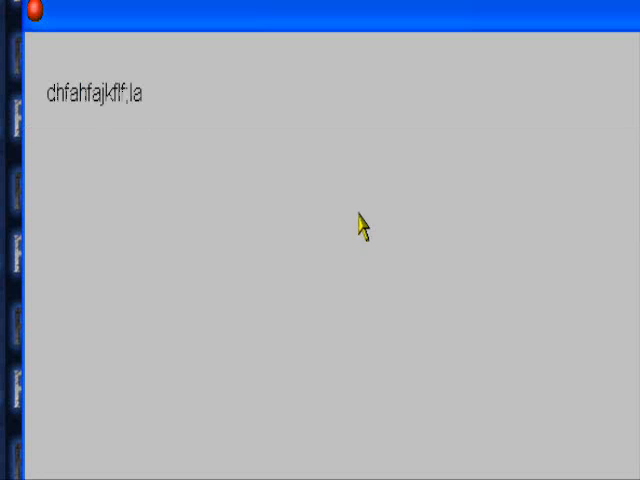